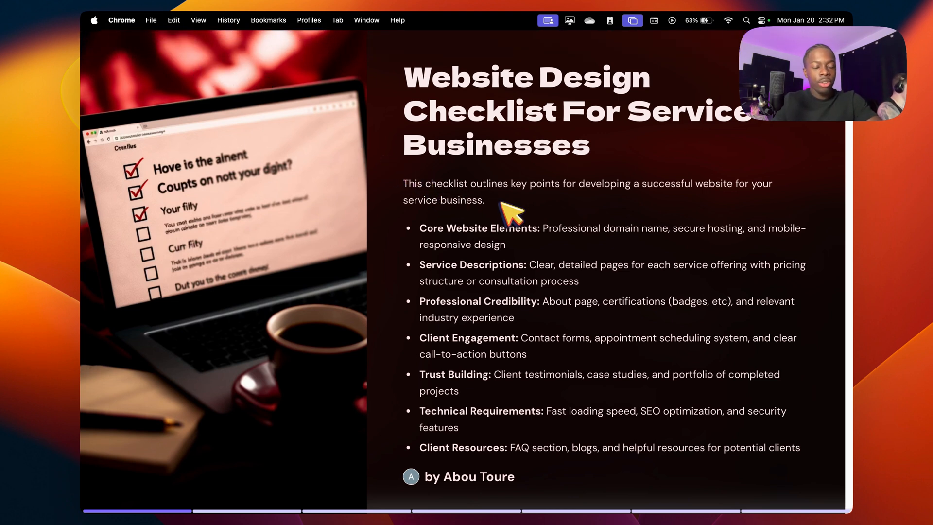
pyautogui.moveTo(429, 227)
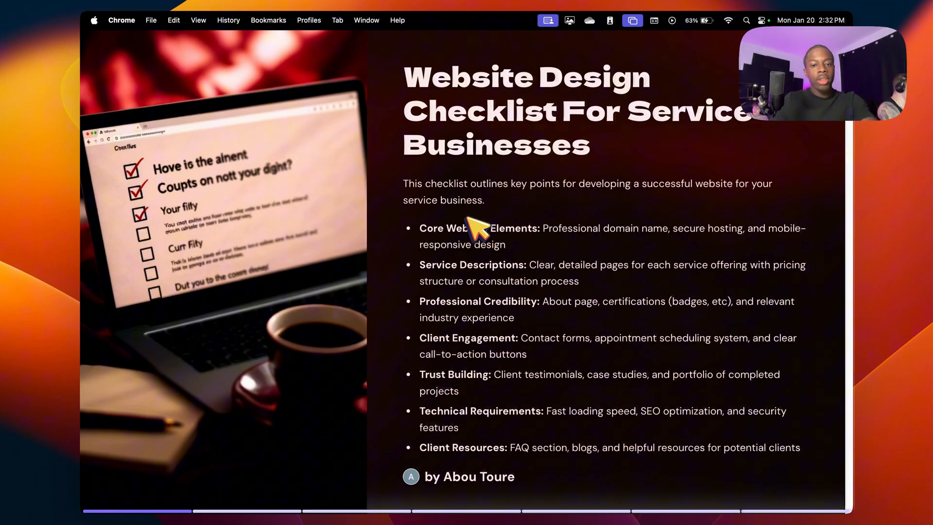
pyautogui.moveTo(589, 277)
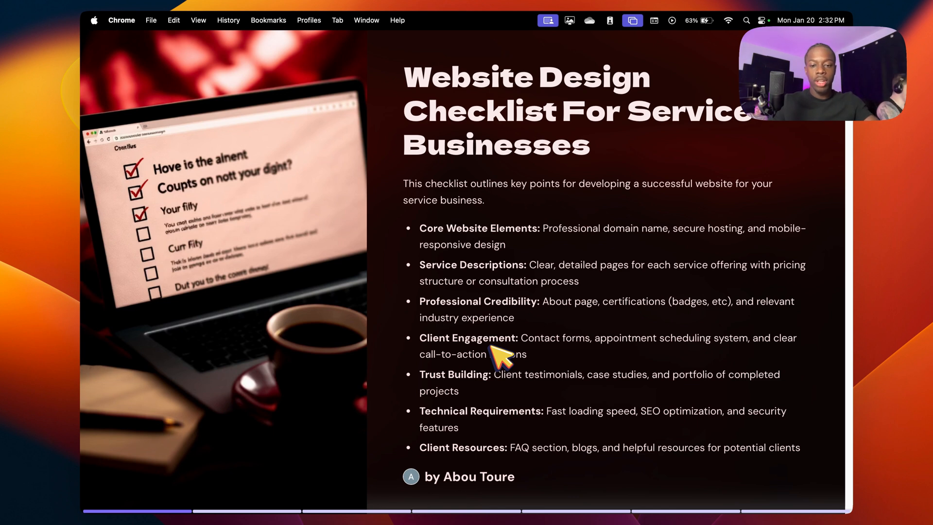
pyautogui.moveTo(515, 387)
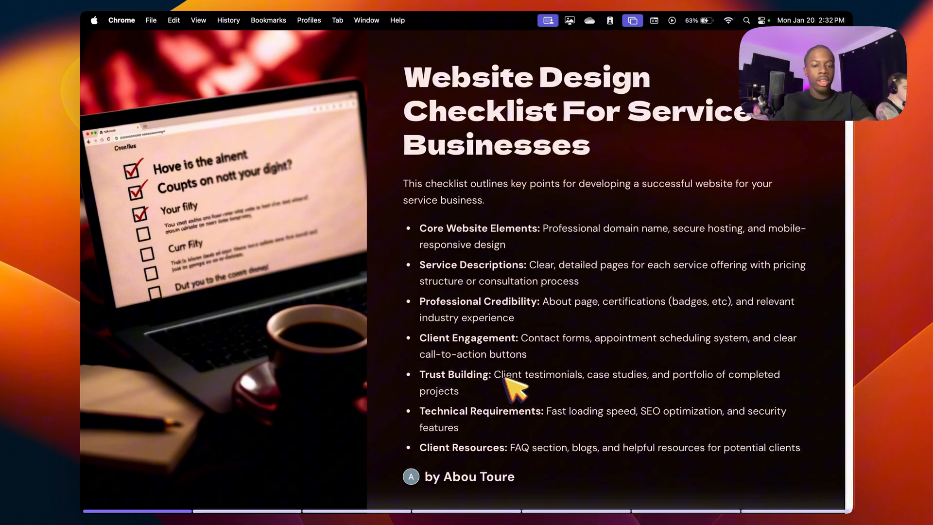
pyautogui.moveTo(570, 366)
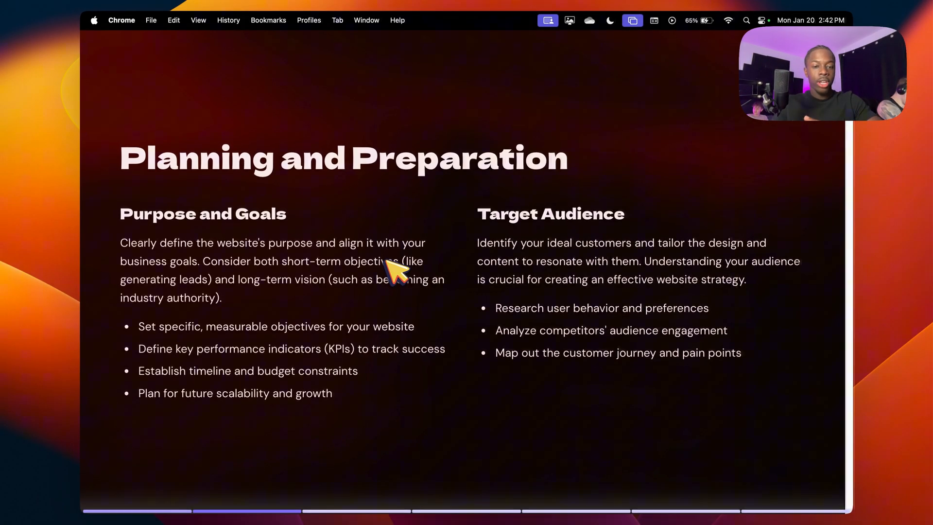
pyautogui.moveTo(568, 256)
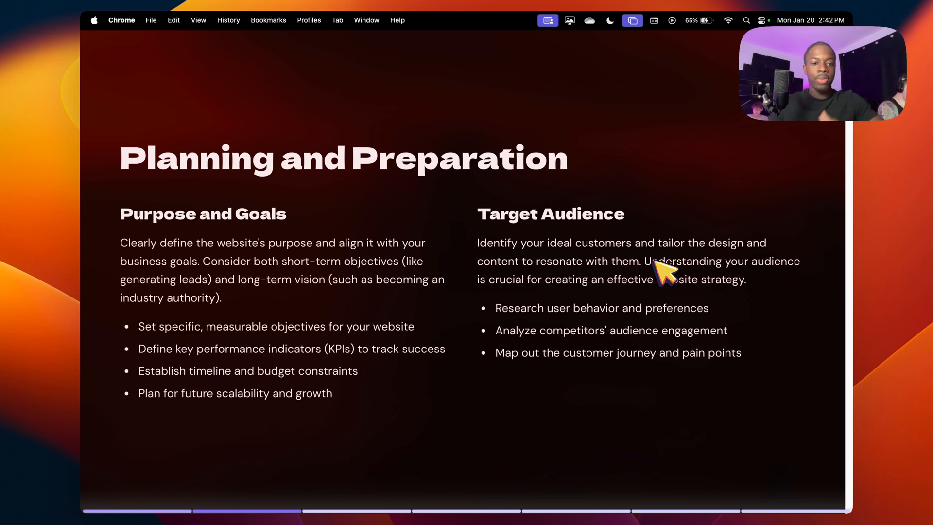
# Step: Highlight a line of text on the current slide while presenting
pyautogui.moveTo(638, 260); pyautogui.dragTo(749, 279)
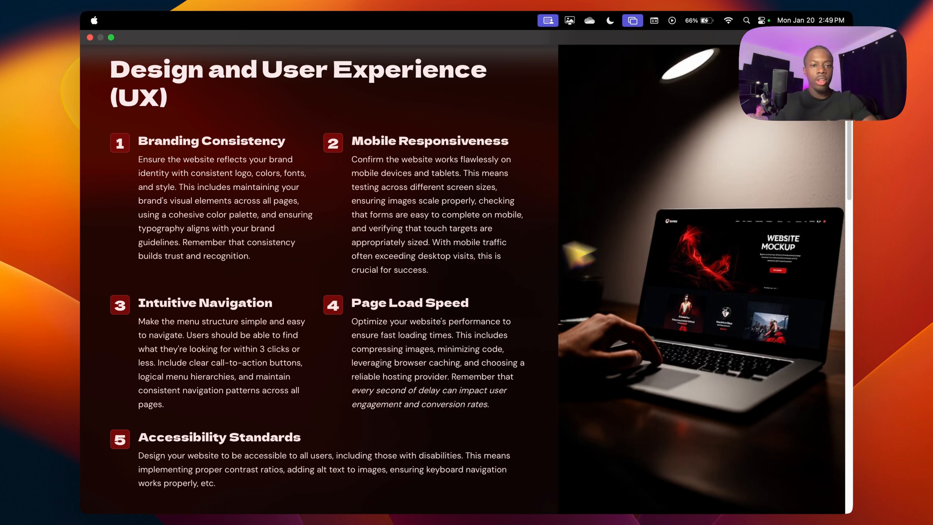
pyautogui.moveTo(321, 354)
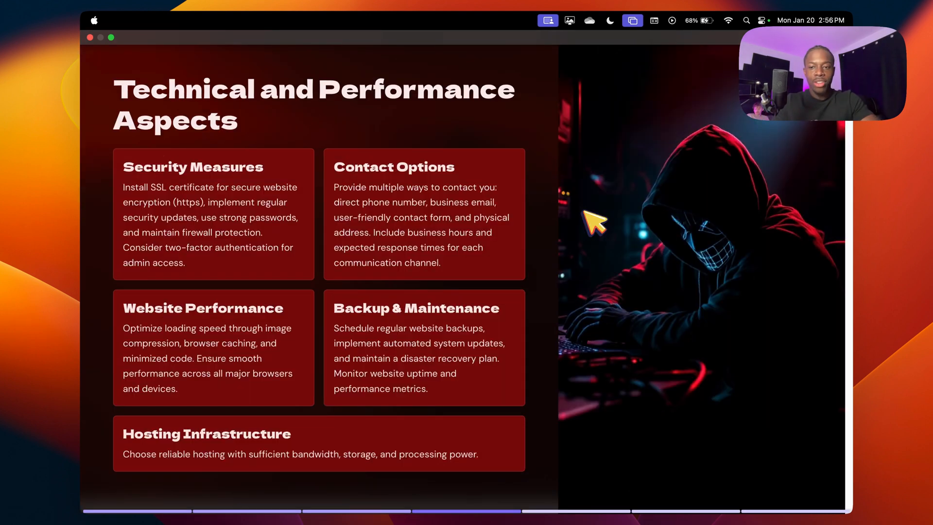
# Step: Highlight the SSL certificate point in the Security Measures card for emphasis
pyautogui.doubleClick(192, 166)
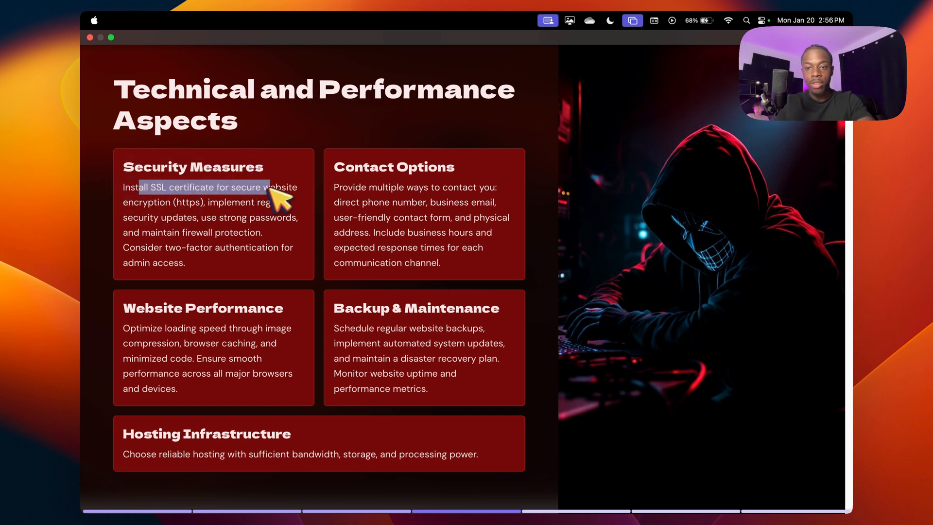
pyautogui.moveTo(271, 186); pyautogui.dragTo(185, 217)
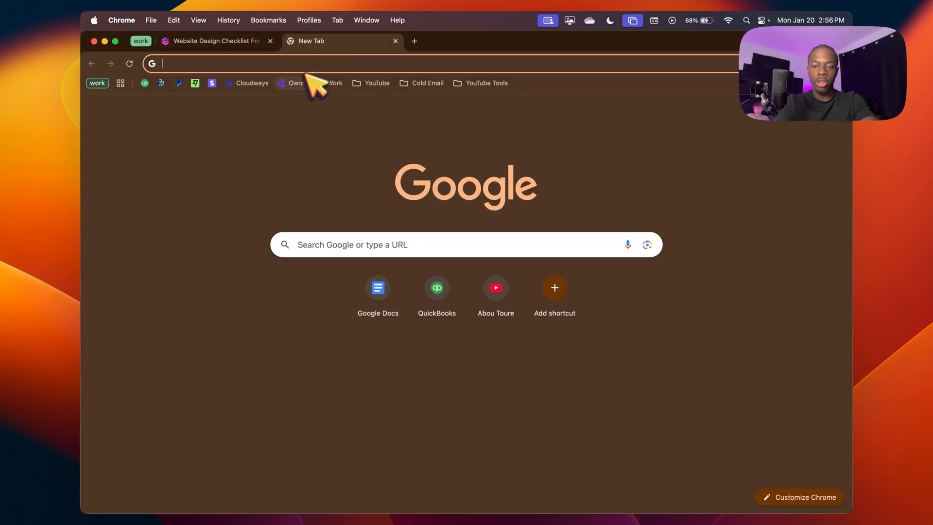
# Step: Search Google Images for "no ssl certificate" and return to the presentation tab
pyautogui.write('no ssl certificate')
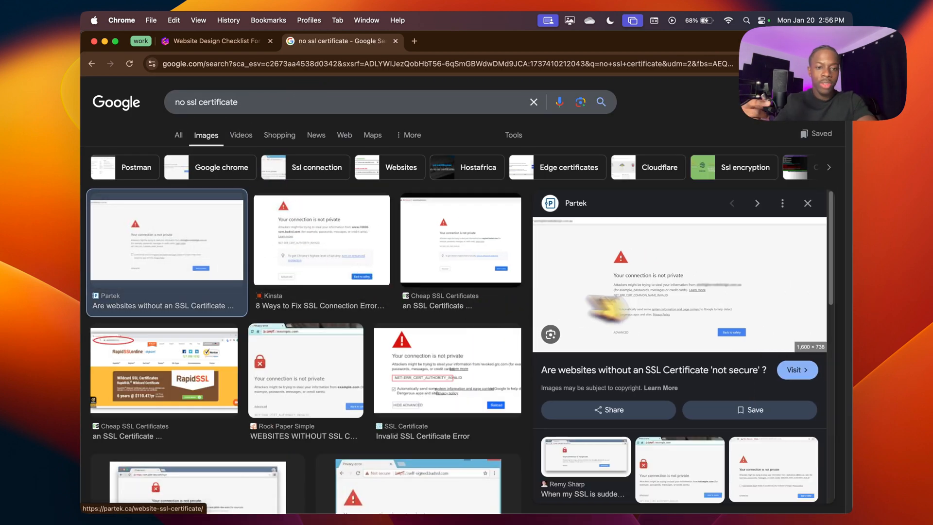
pyautogui.moveTo(658, 294)
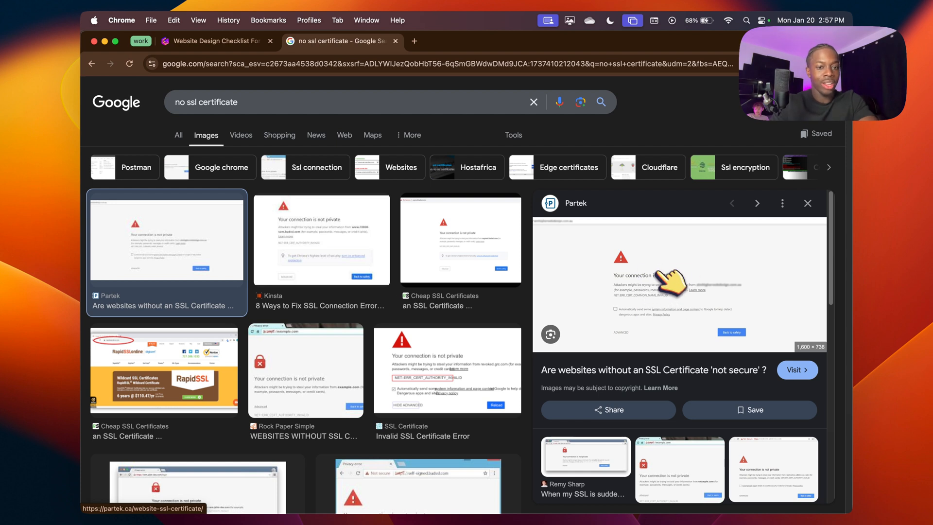
pyautogui.moveTo(701, 291)
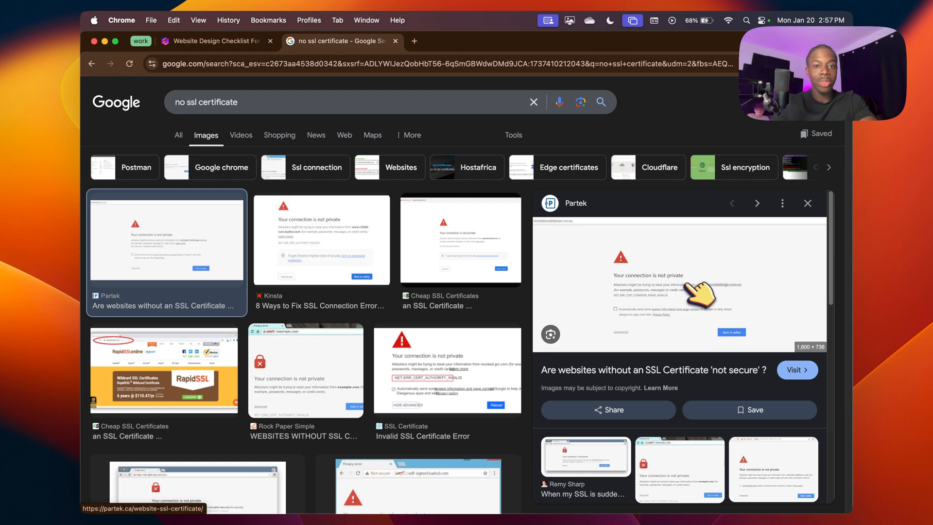
pyautogui.moveTo(639, 265)
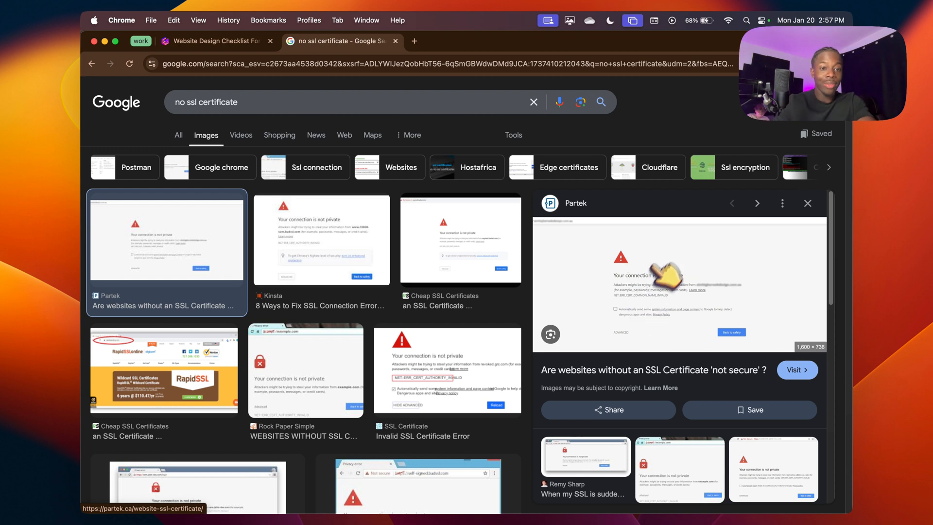
pyautogui.moveTo(636, 336)
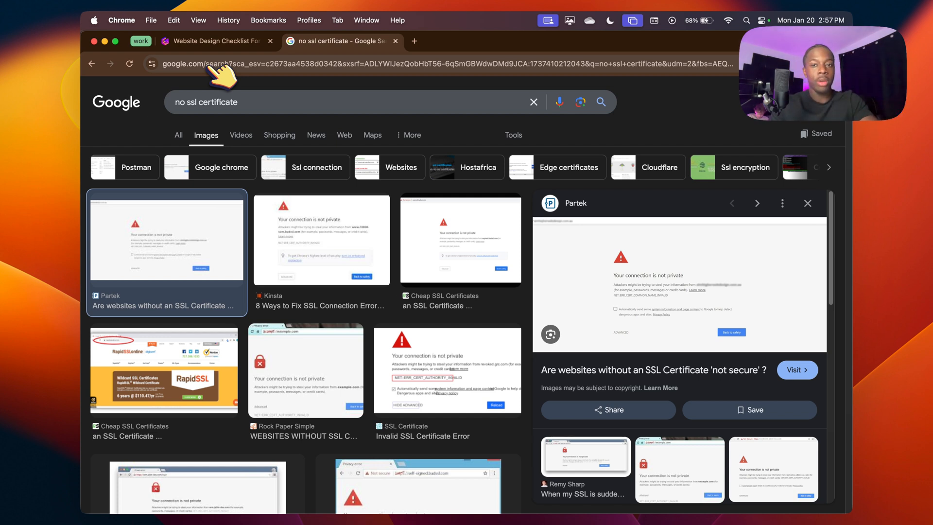
pyautogui.click(214, 40)
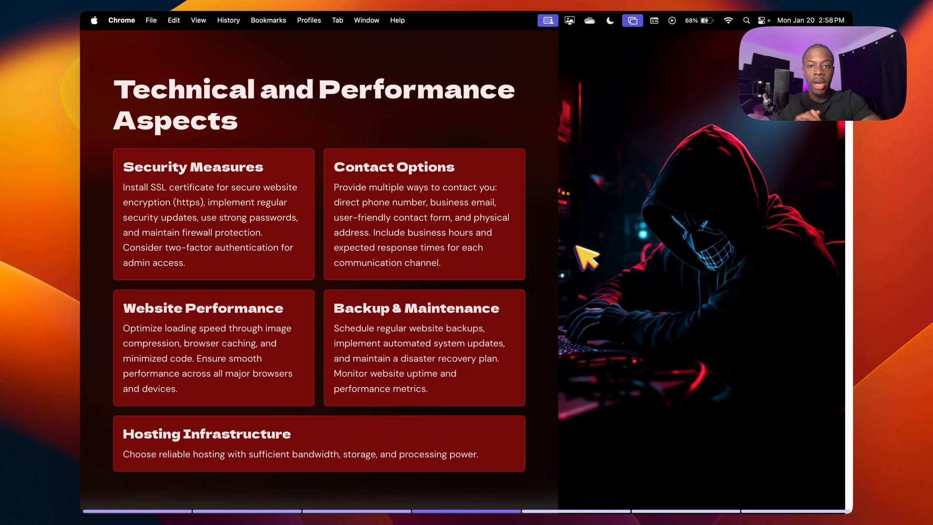
pyautogui.moveTo(355, 326)
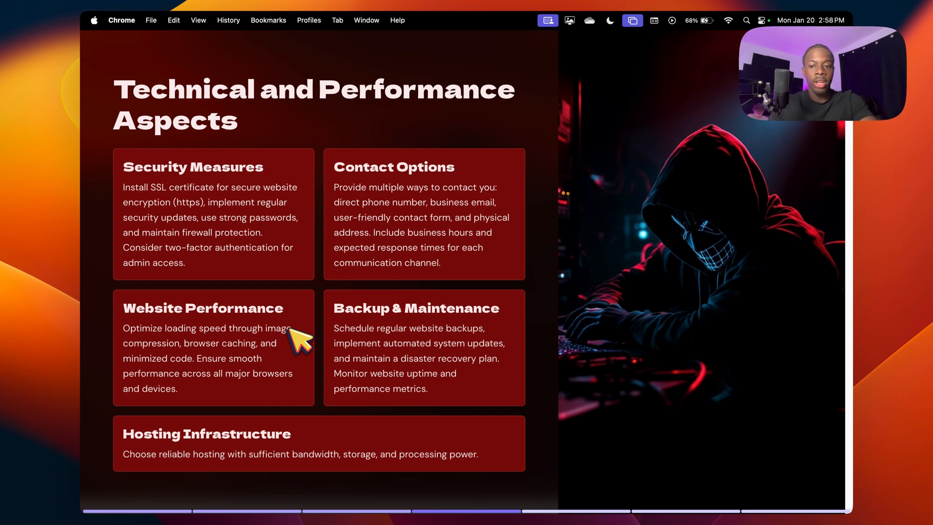
pyautogui.moveTo(308, 350)
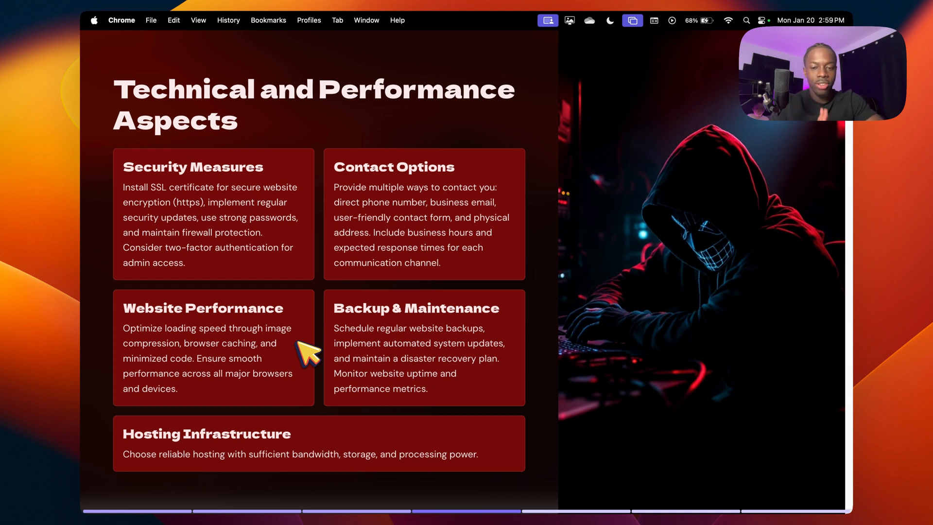
pyautogui.moveTo(425, 304)
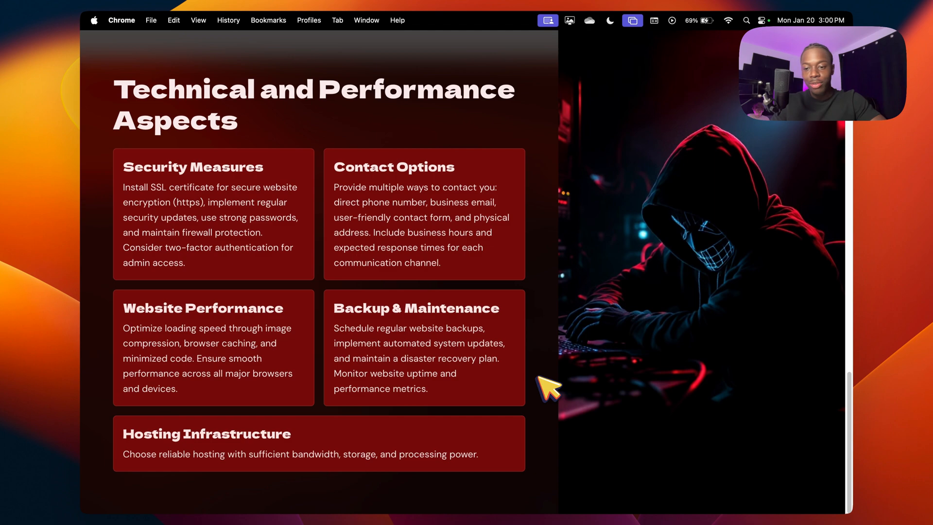
pyautogui.moveTo(213, 473)
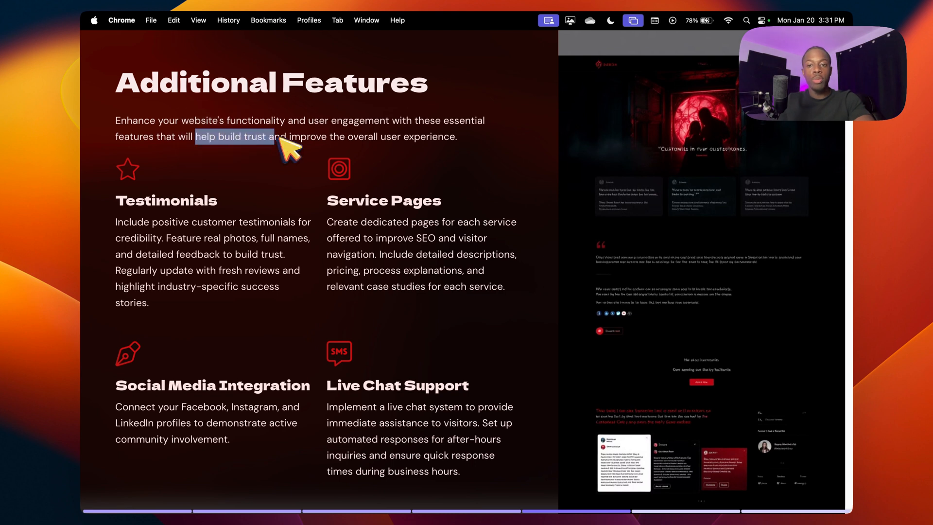
pyautogui.moveTo(277, 136); pyautogui.dragTo(410, 136)
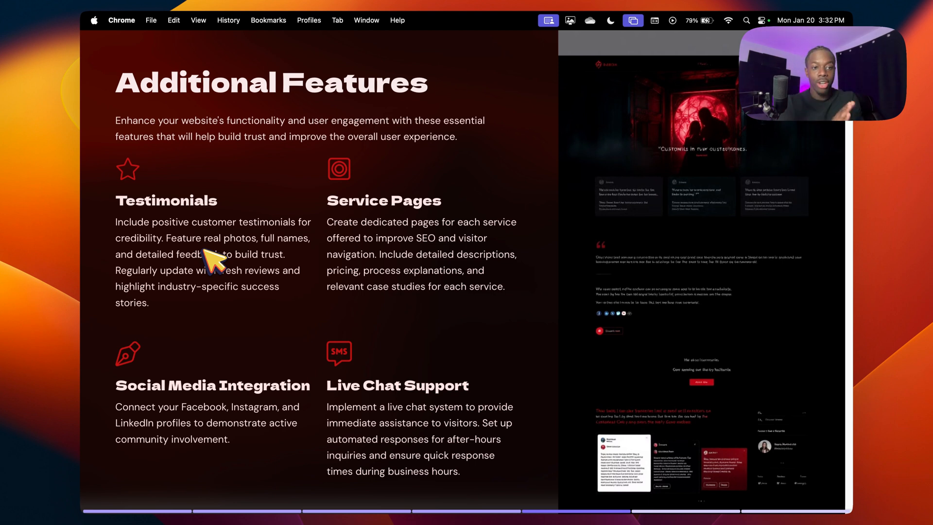
pyautogui.moveTo(380, 277)
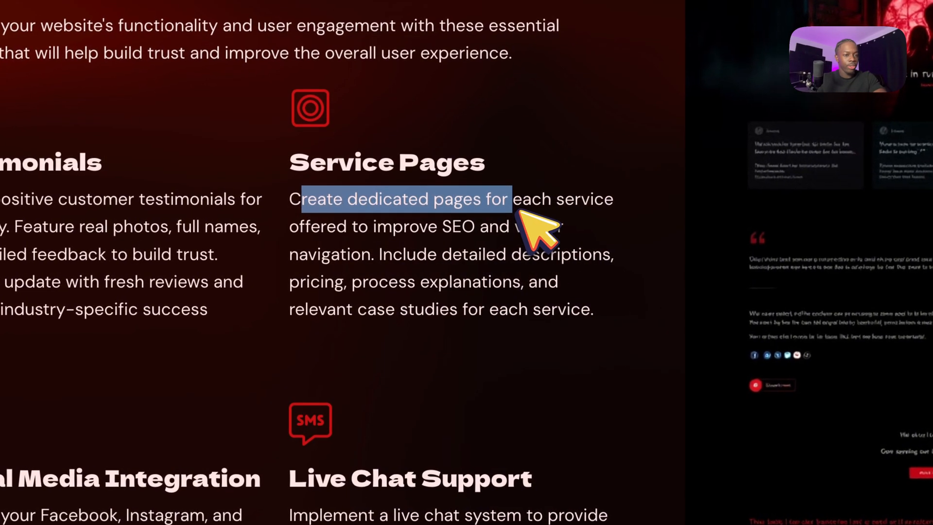
pyautogui.moveTo(585, 351)
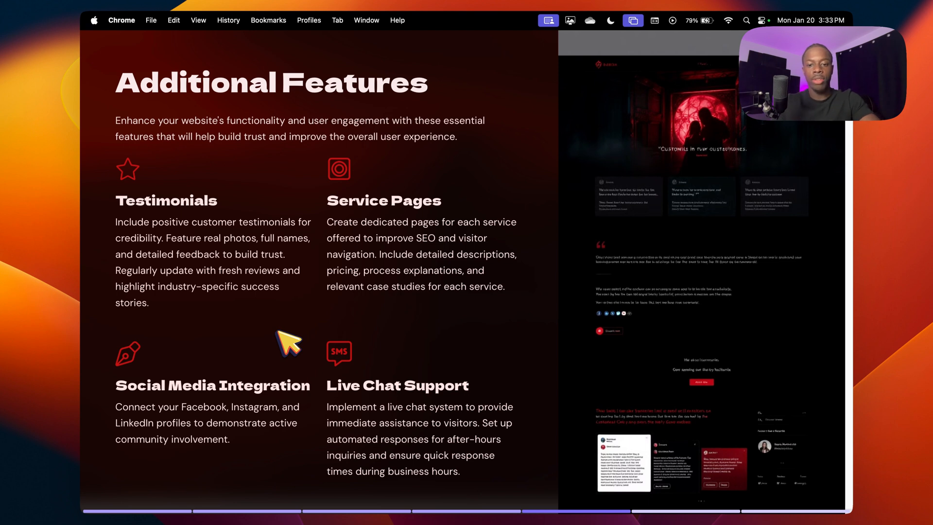
pyautogui.moveTo(409, 424)
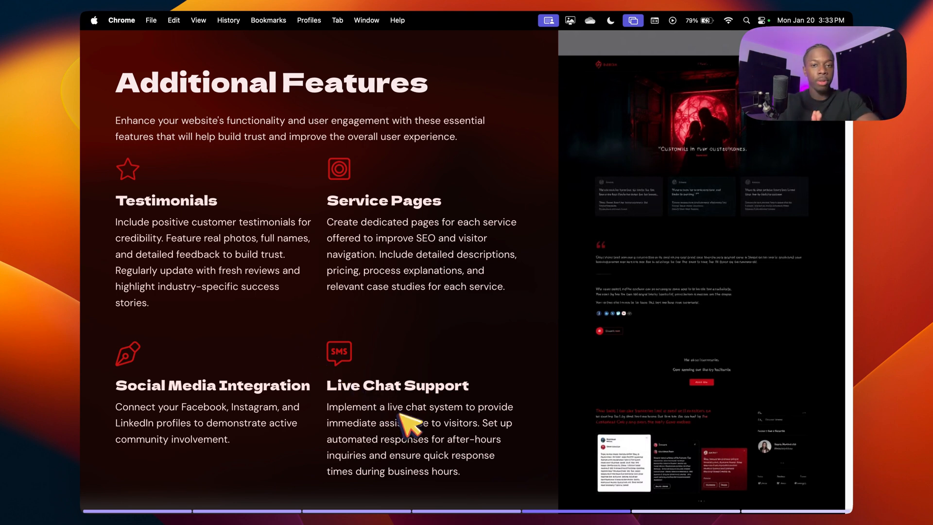
pyautogui.moveTo(404, 422)
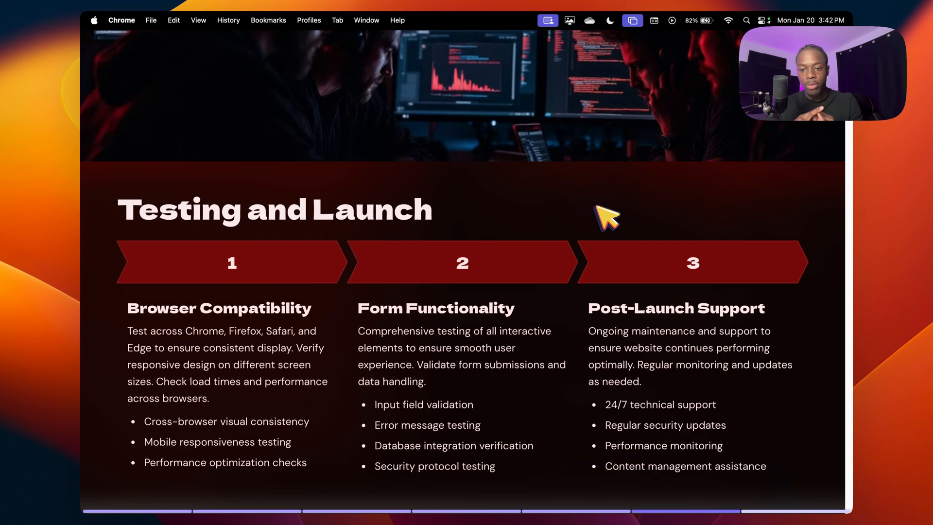
pyautogui.moveTo(407, 444)
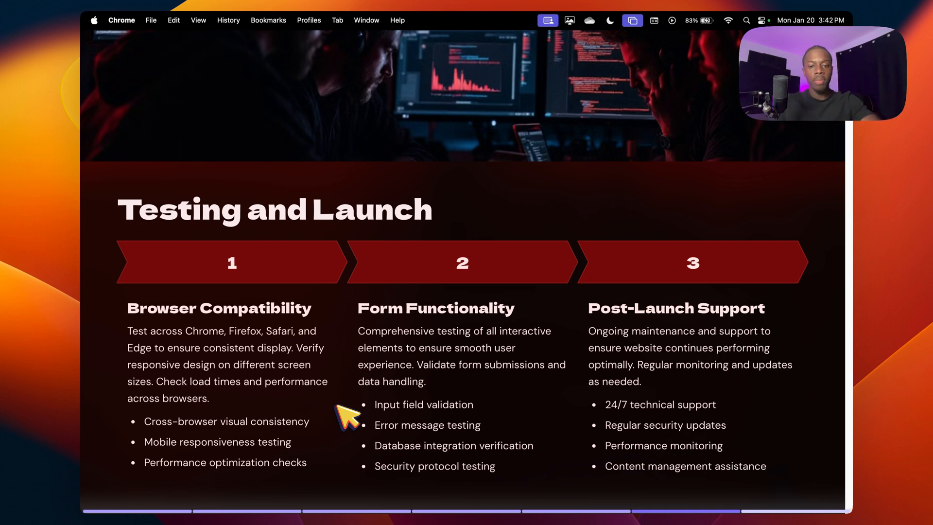
pyautogui.moveTo(414, 322)
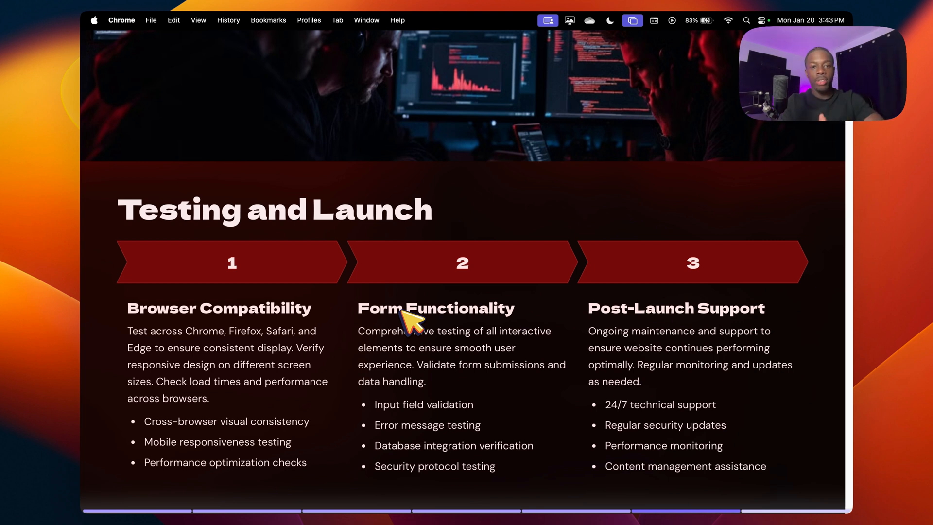
pyautogui.moveTo(535, 342)
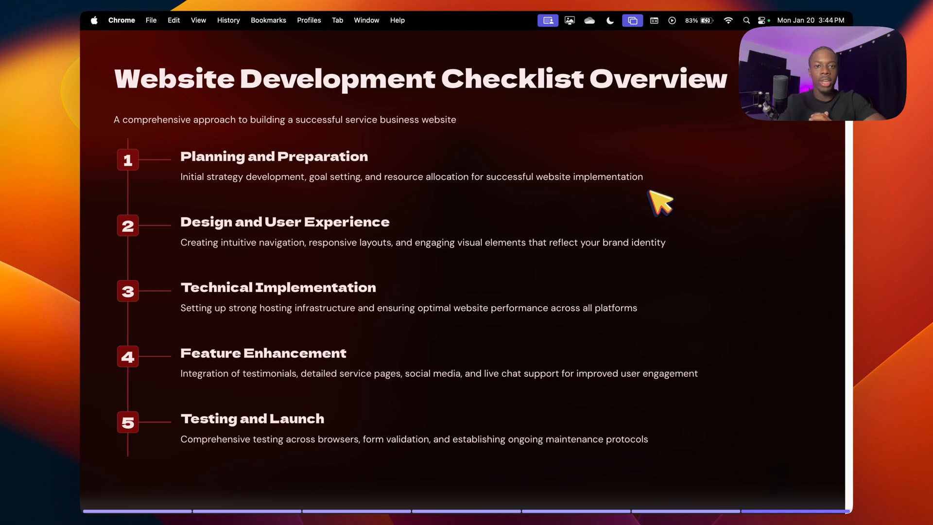
pyautogui.moveTo(244, 309)
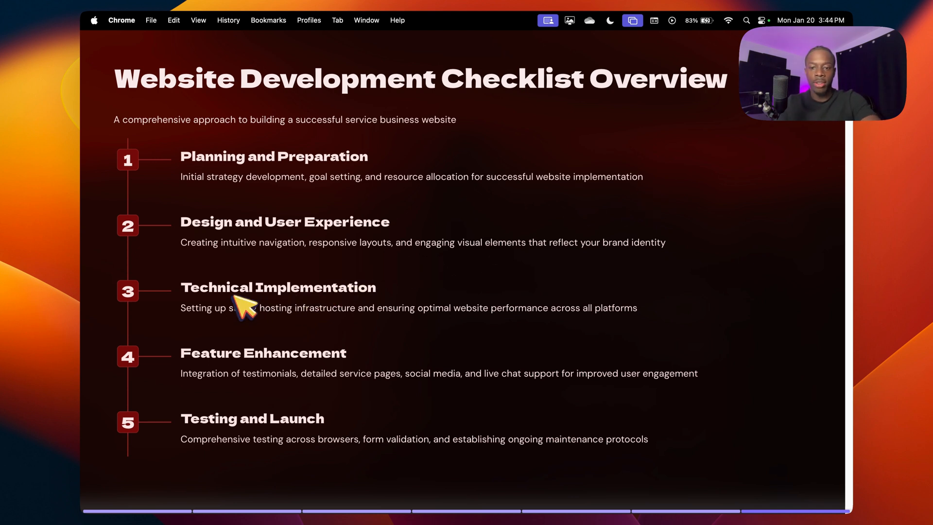
pyautogui.moveTo(297, 333)
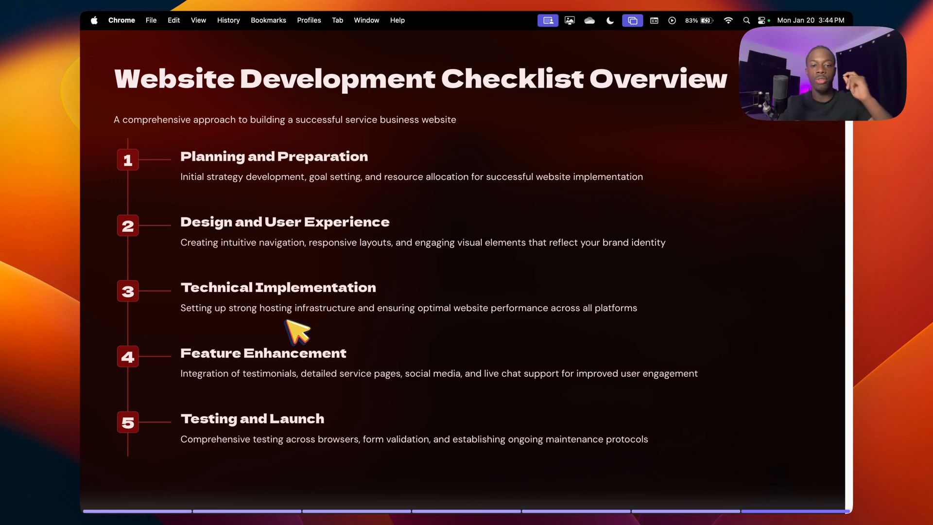
pyautogui.moveTo(230, 372)
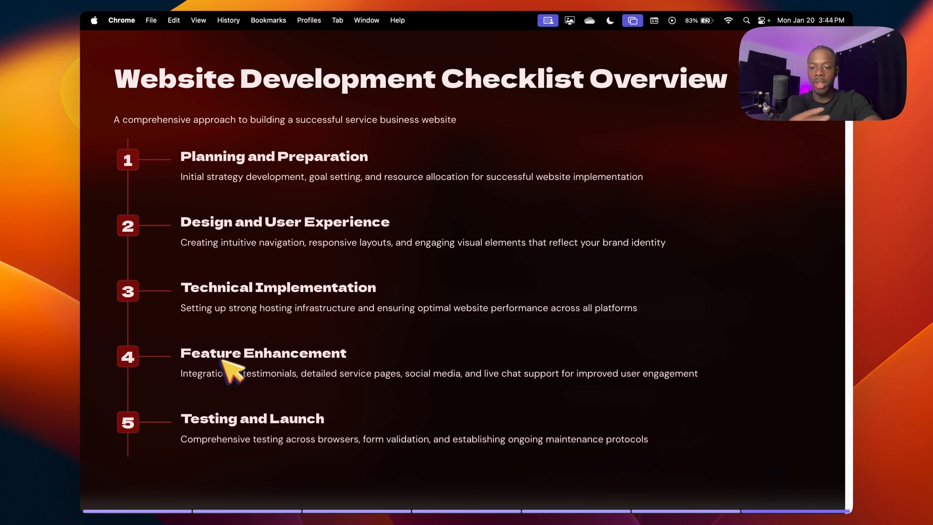
pyautogui.moveTo(293, 399)
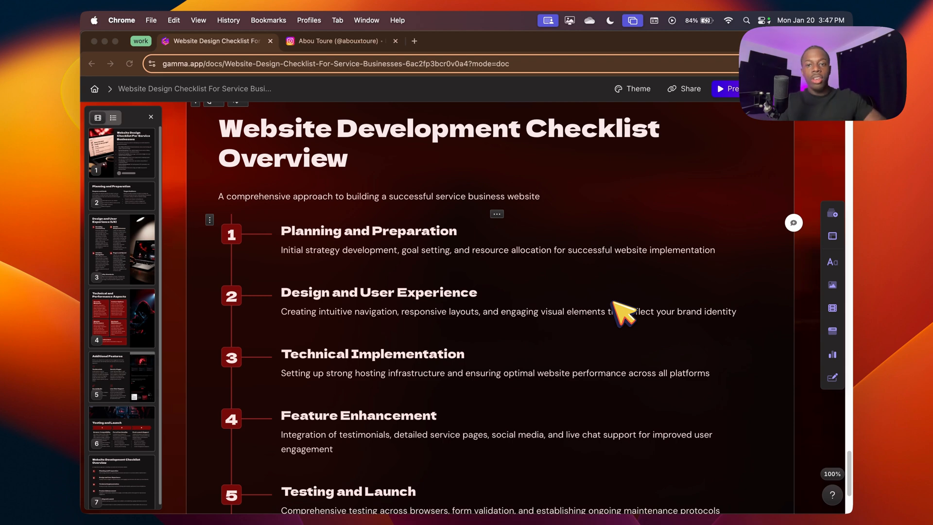
pyautogui.moveTo(328, 15)
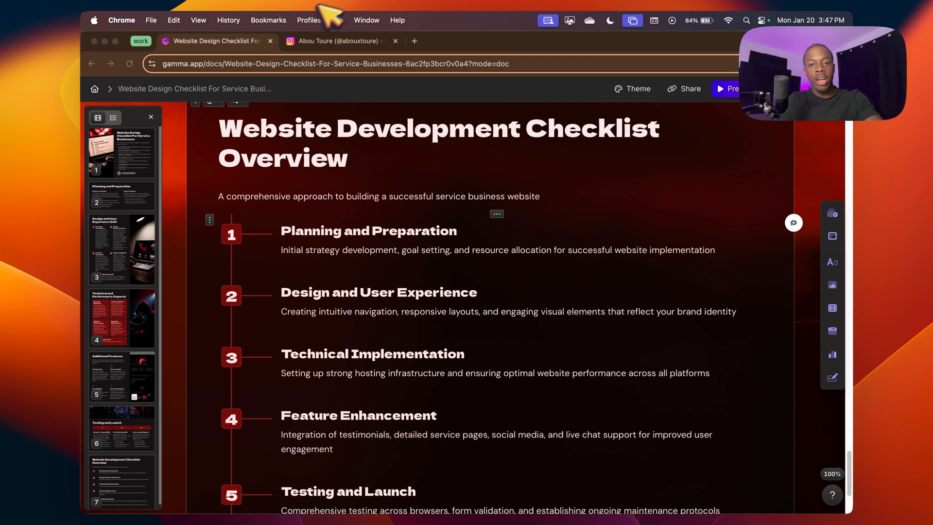
# Step: Switch from the Gamma deck to the Instagram profile tab
pyautogui.click(337, 41)
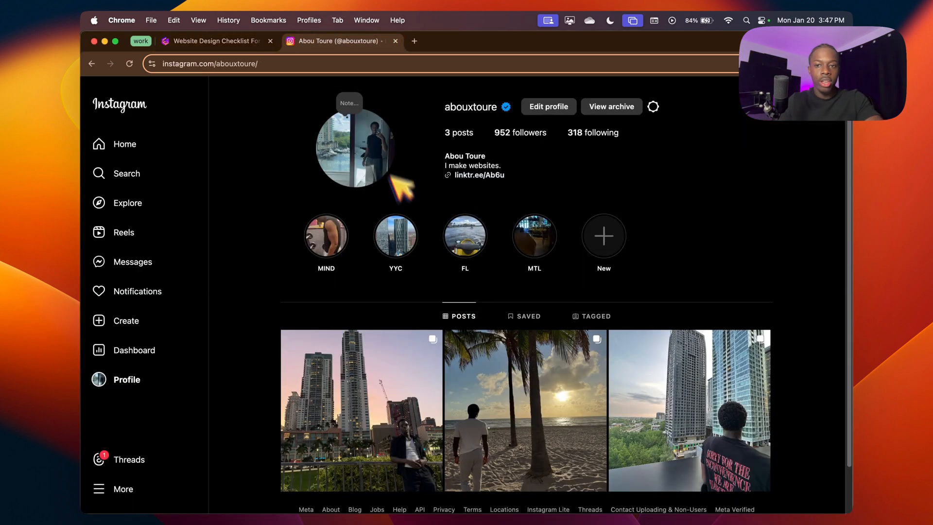